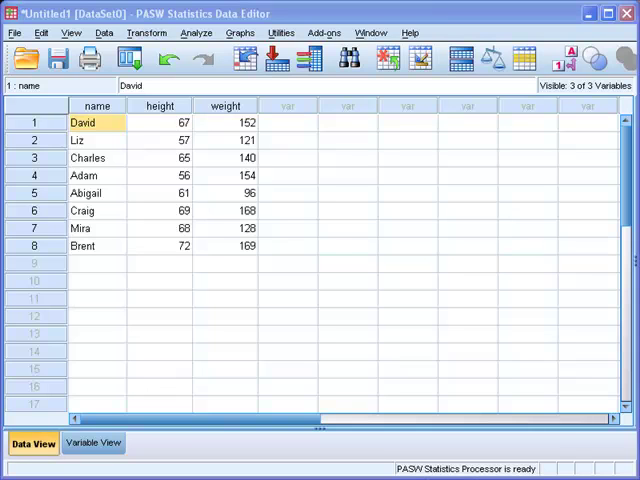
pyautogui.moveTo(86, 260)
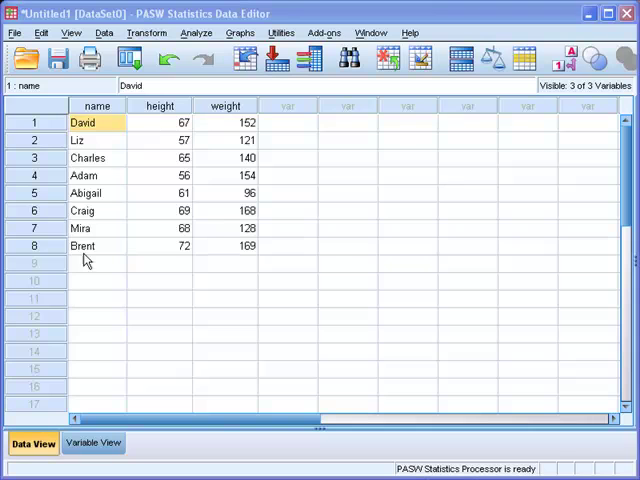
pyautogui.moveTo(220, 282)
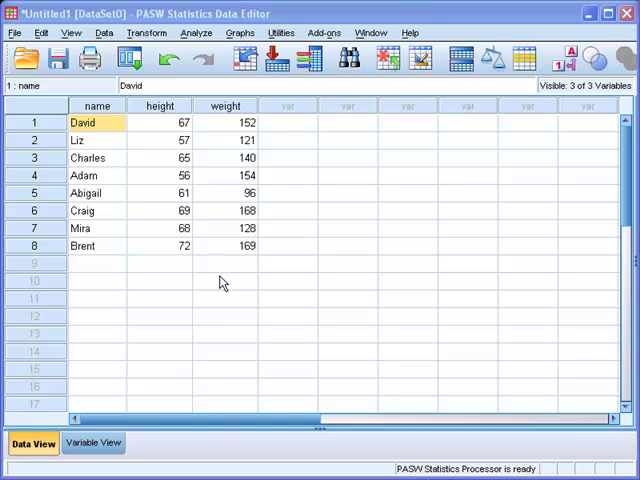
pyautogui.moveTo(148, 162)
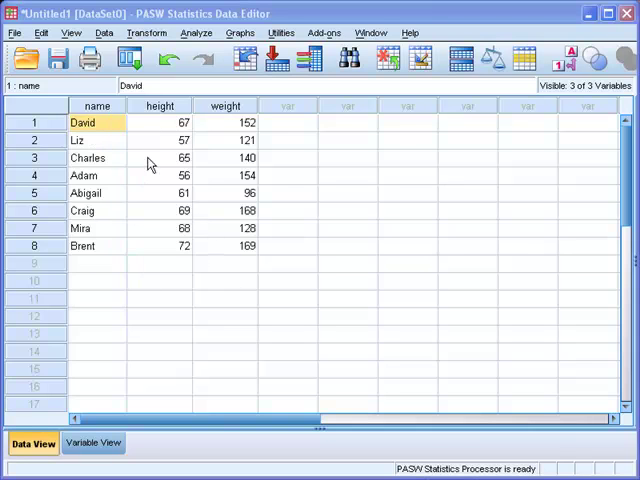
pyautogui.moveTo(230, 126)
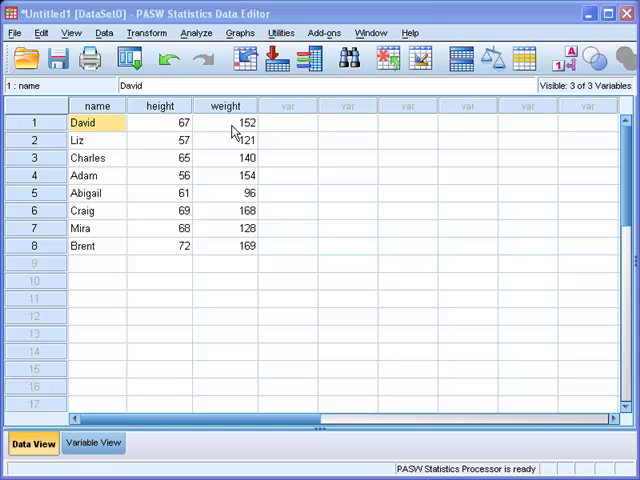
pyautogui.moveTo(232, 132)
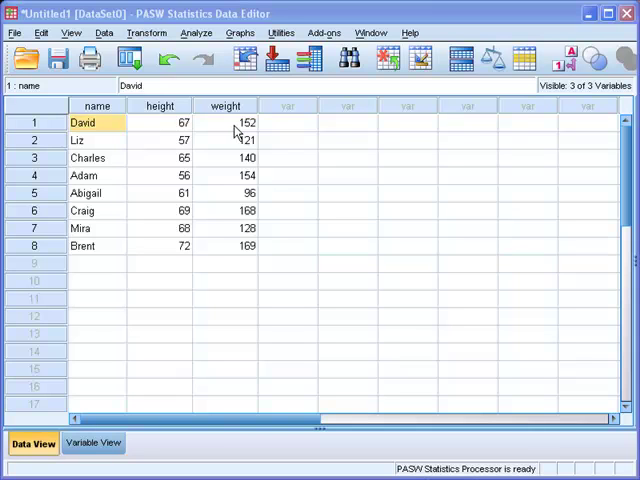
# Reach the Scatter/Dot chart dialog via Graphs > Legacy Dialogs.
pyautogui.click(240, 32)
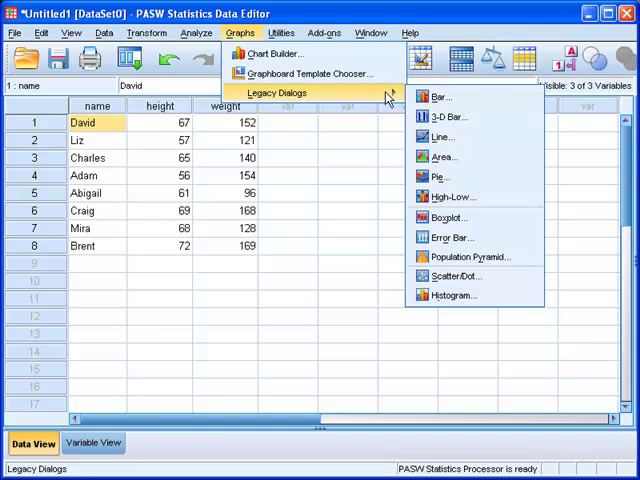
pyautogui.moveTo(456, 276)
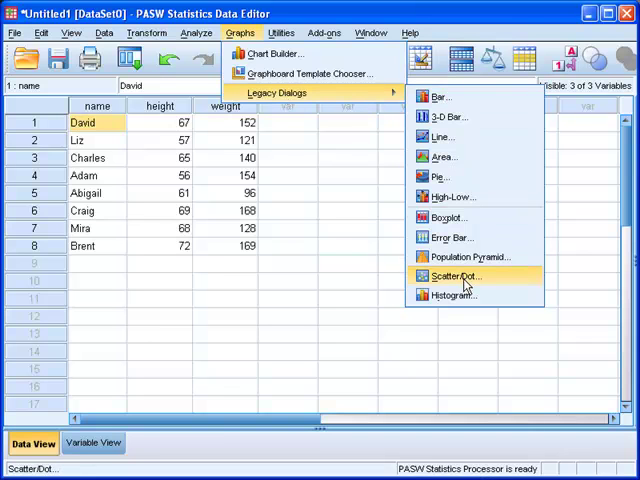
pyautogui.click(456, 276)
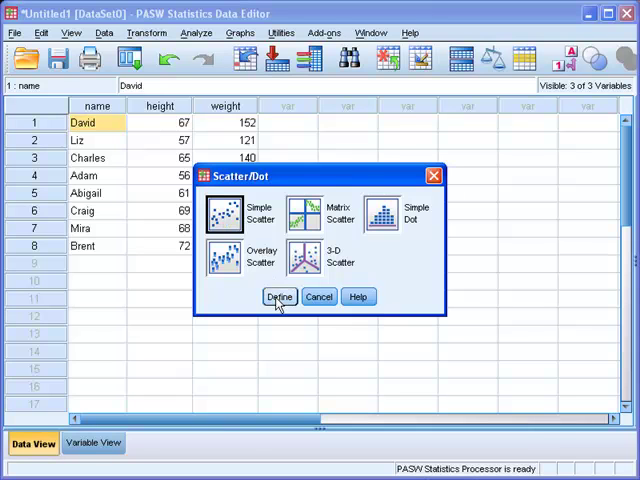
# Build a Simple Scatter with weight on the Y axis and height on the X axis.
pyautogui.click(280, 296)
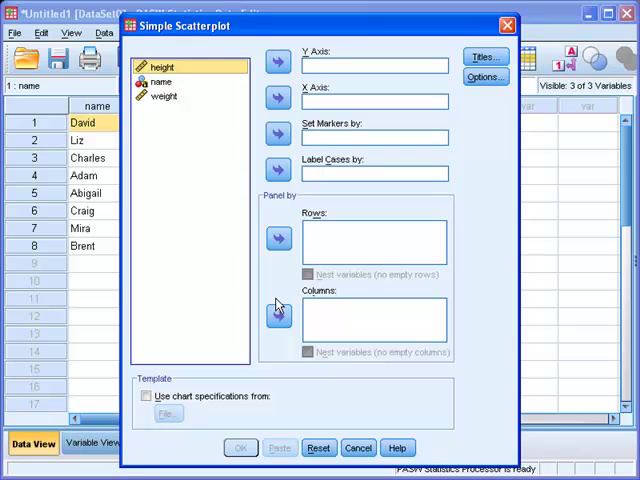
pyautogui.moveTo(284, 88)
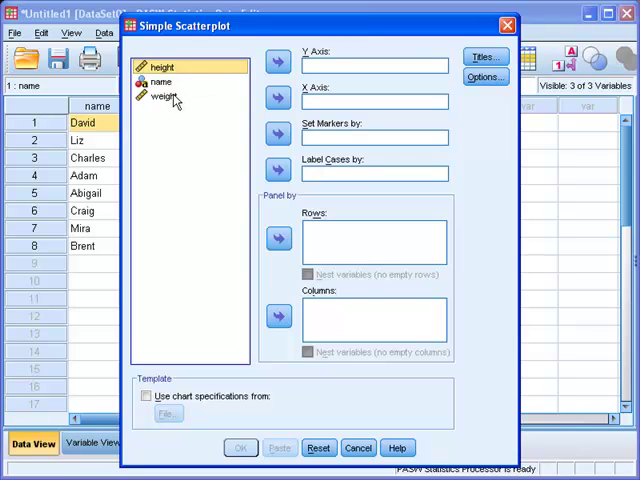
pyautogui.click(162, 96)
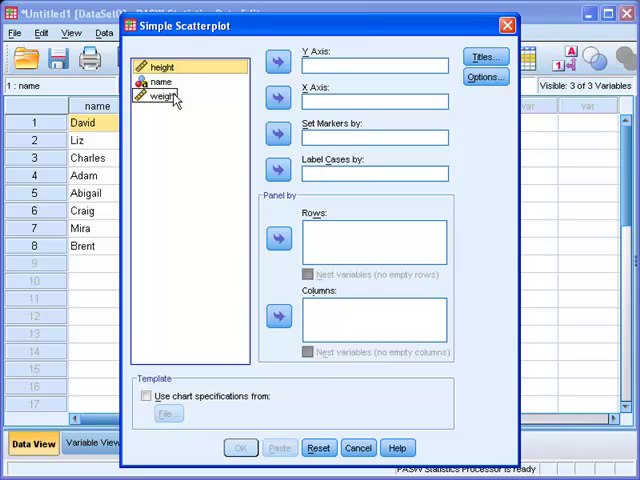
pyautogui.click(164, 96)
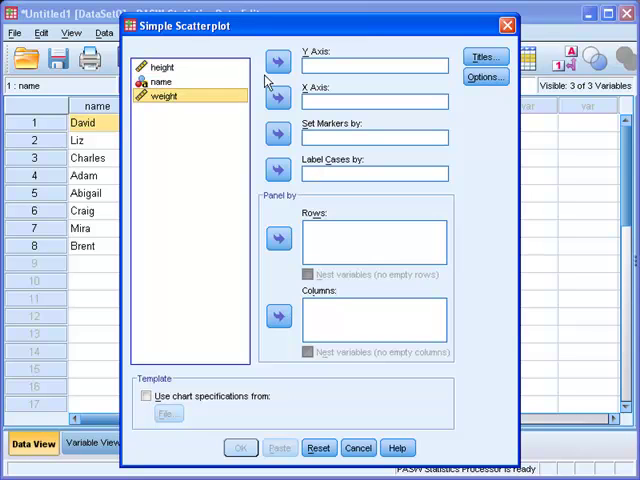
pyautogui.click(276, 66)
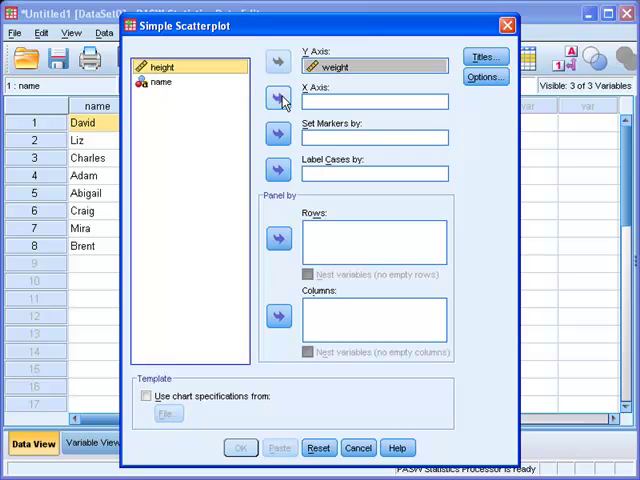
pyautogui.click(278, 100)
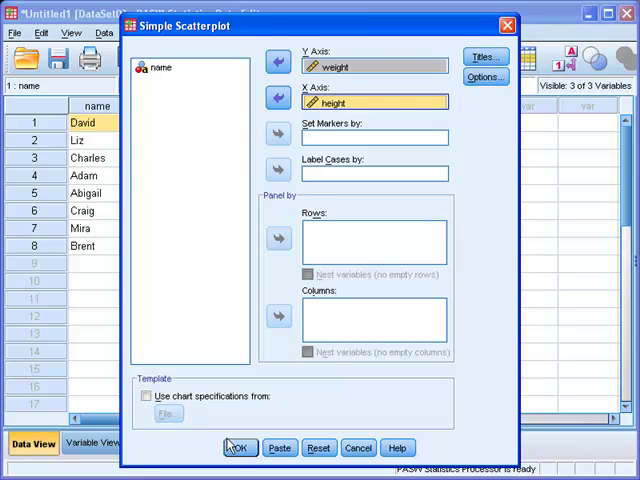
pyautogui.click(240, 448)
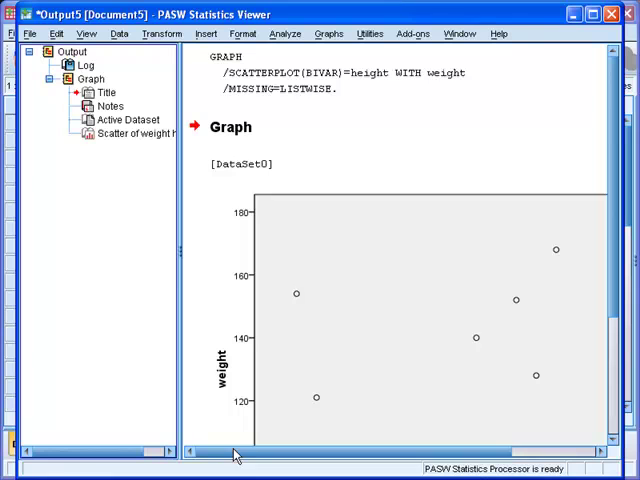
pyautogui.moveTo(56, 254)
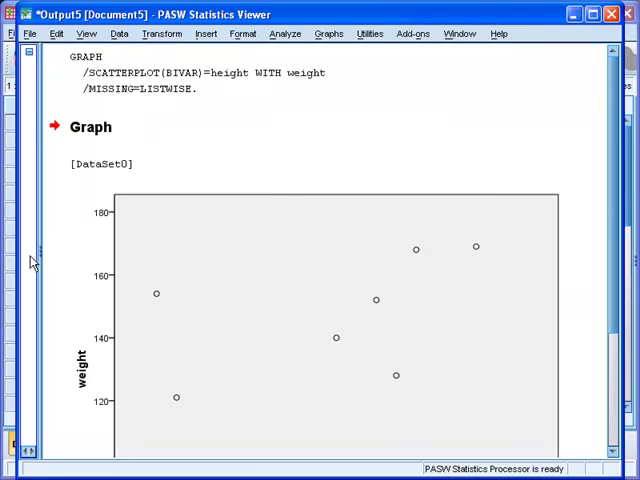
pyautogui.scroll(-3)
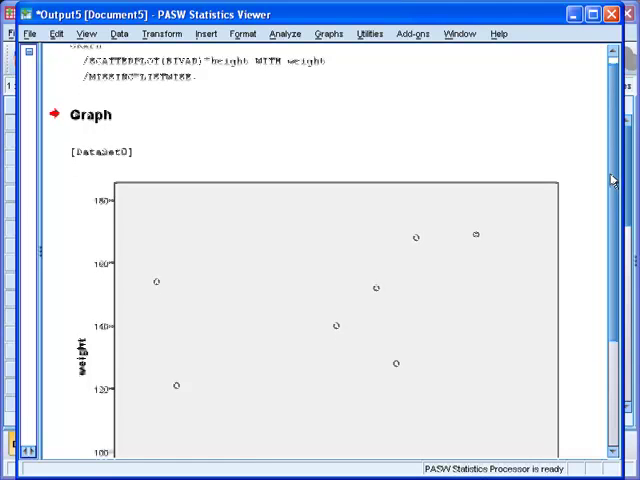
pyautogui.scroll(-3)
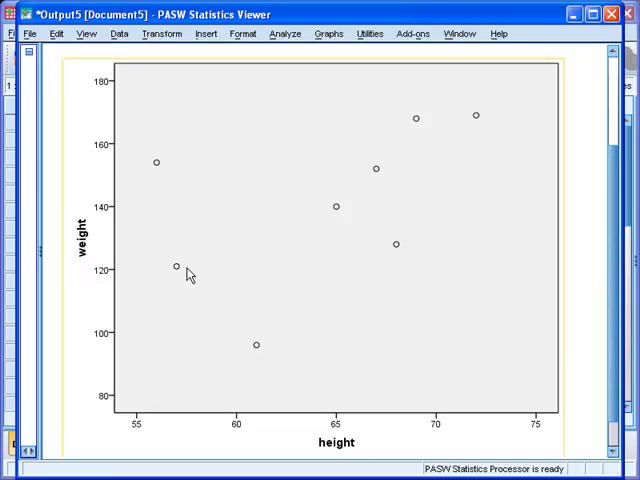
pyautogui.moveTo(358, 202)
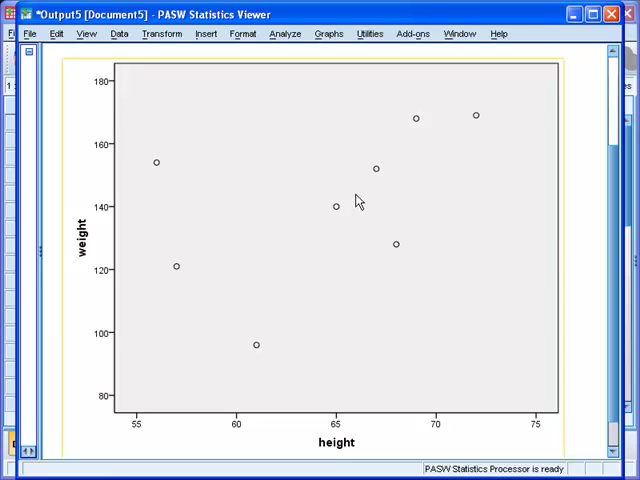
pyautogui.moveTo(358, 200)
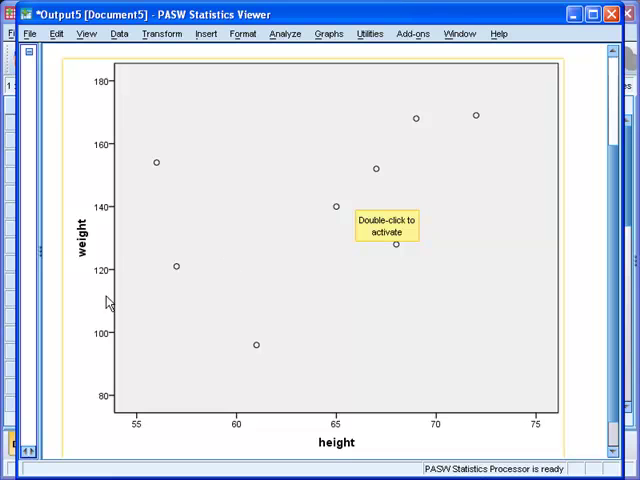
pyautogui.moveTo(206, 246)
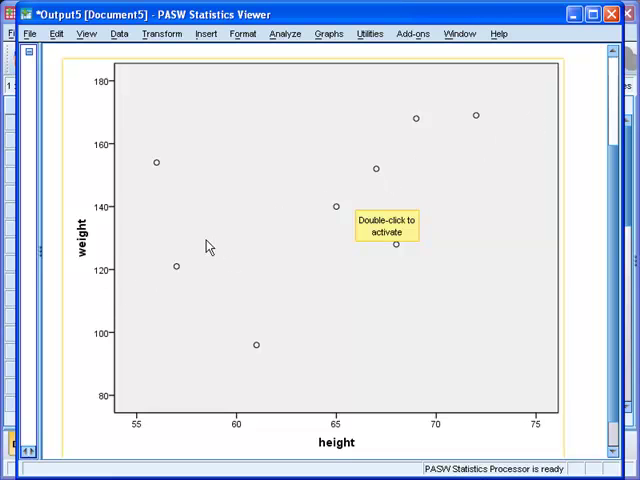
pyautogui.moveTo(308, 236)
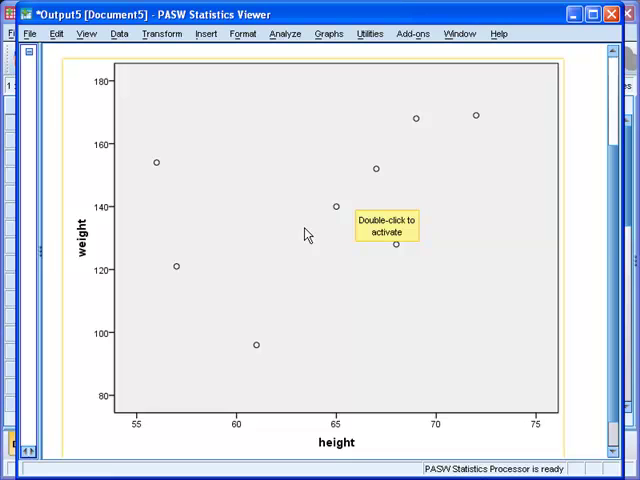
# Bring the weight-vs-height scatterplot into the Chart Editor.
pyautogui.doubleClick(308, 234)
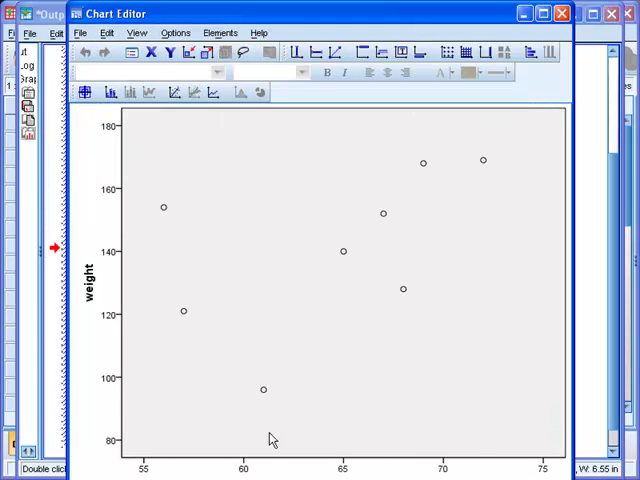
pyautogui.moveTo(148, 358)
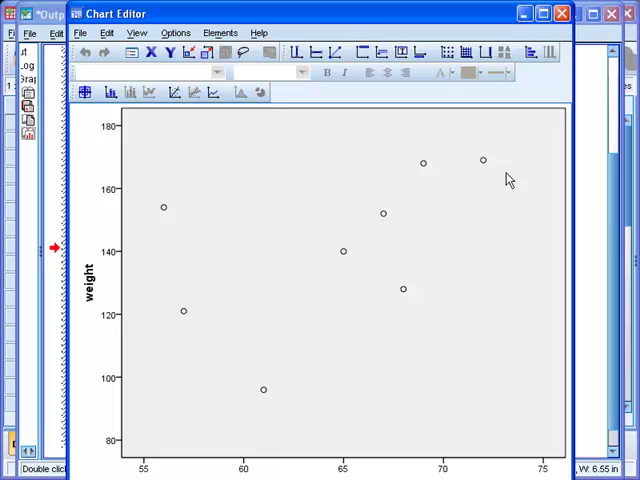
pyautogui.moveTo(172, 92)
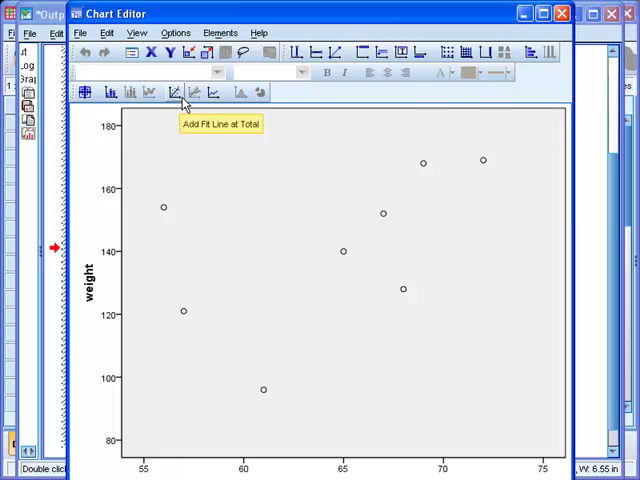
# Add a Linear fit line at Total, showing R² Linear = 0.251 on the chart.
pyautogui.click(172, 92)
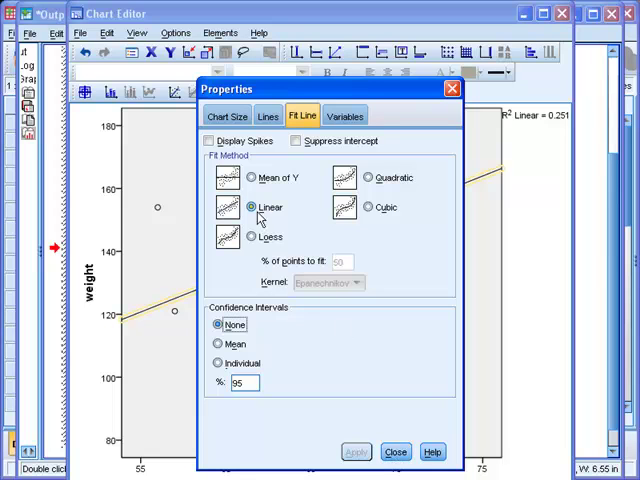
pyautogui.moveTo(260, 220)
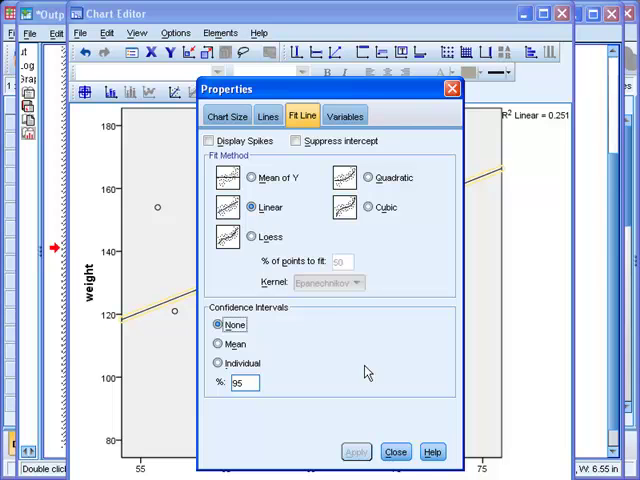
pyautogui.click(396, 452)
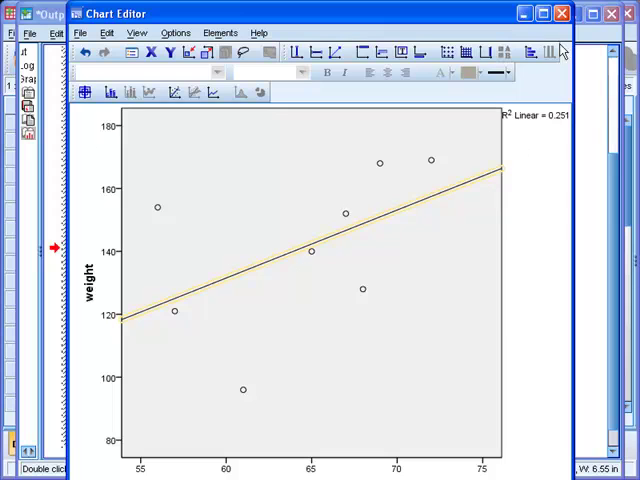
pyautogui.moveTo(560, 14)
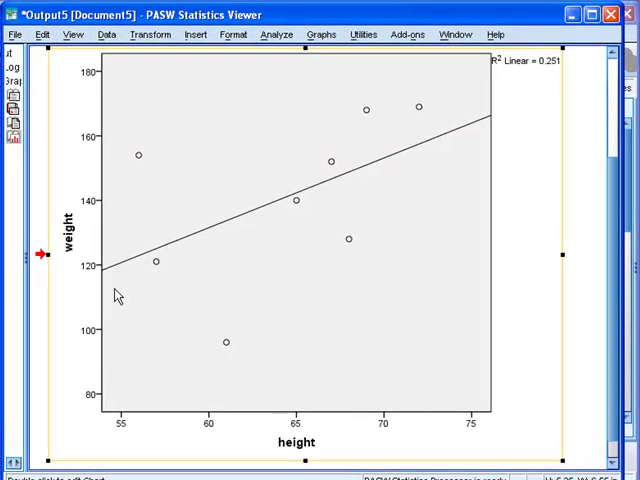
pyautogui.moveTo(200, 244)
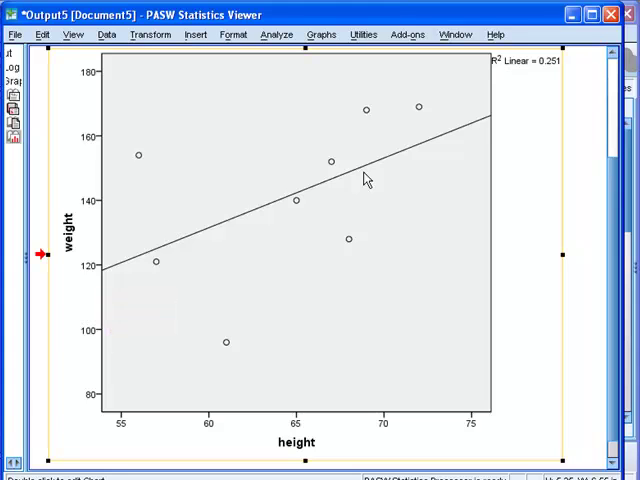
pyautogui.moveTo(502, 72)
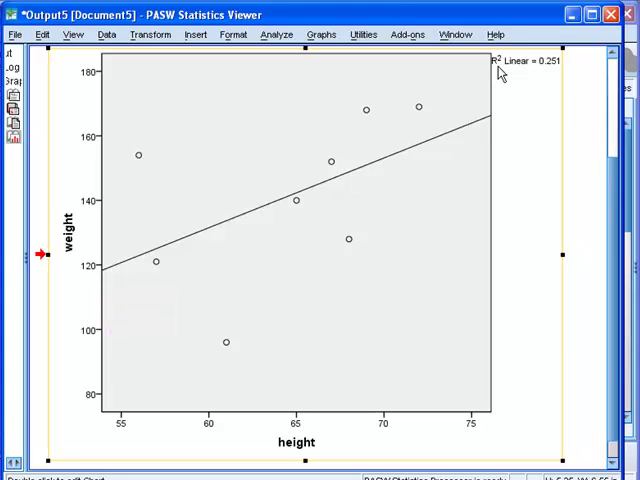
pyautogui.moveTo(504, 74)
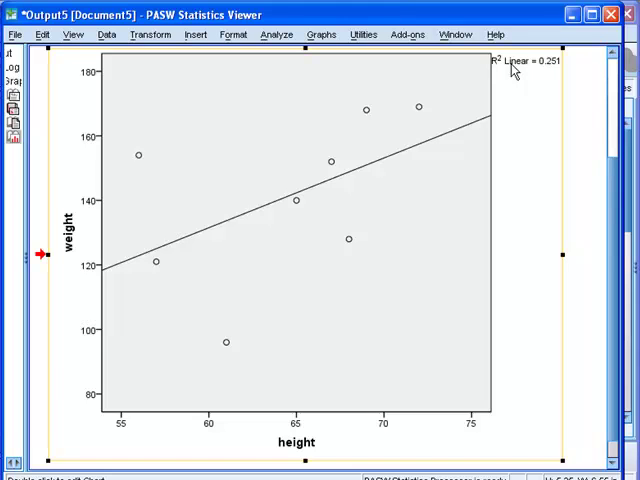
pyautogui.moveTo(292, 168)
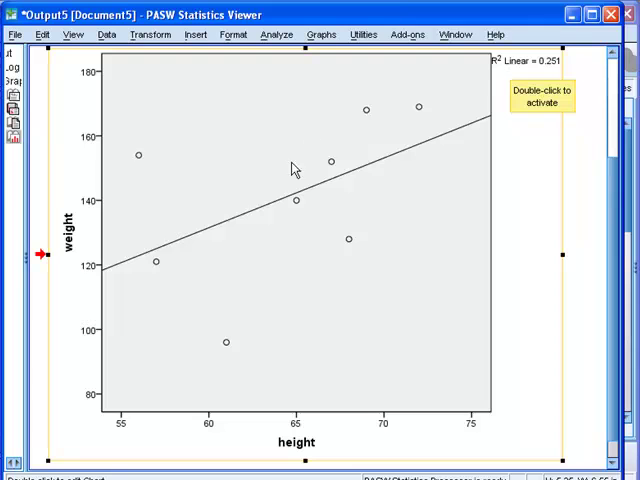
# Copy the scatterplot with its fit line and R² to the clipboard.
pyautogui.rightClick(296, 168)
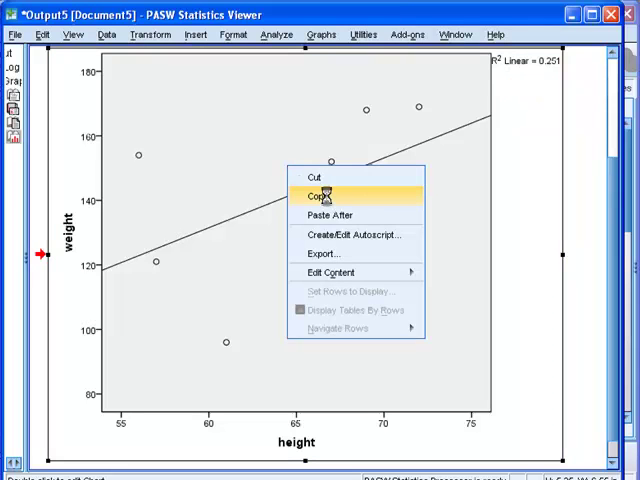
pyautogui.click(318, 196)
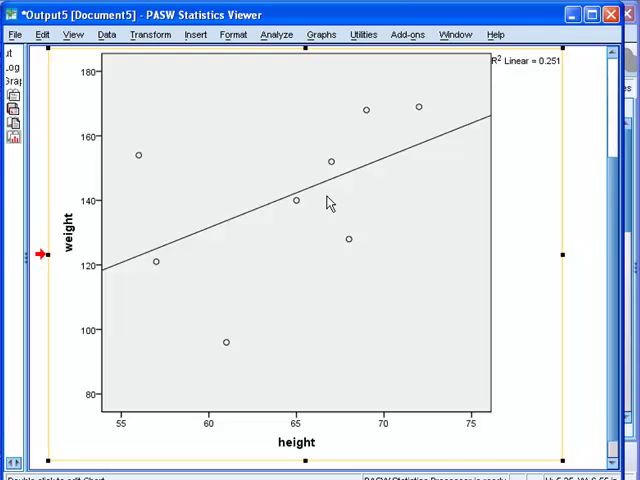